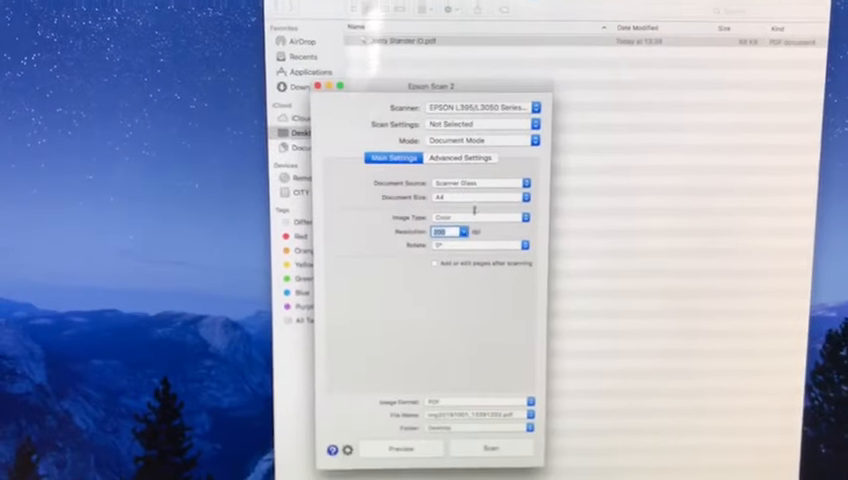
Start scanning the A4 colour document to a PDF on the Desktop.
{"action": "left_click", "coordinate": [470, 231]}
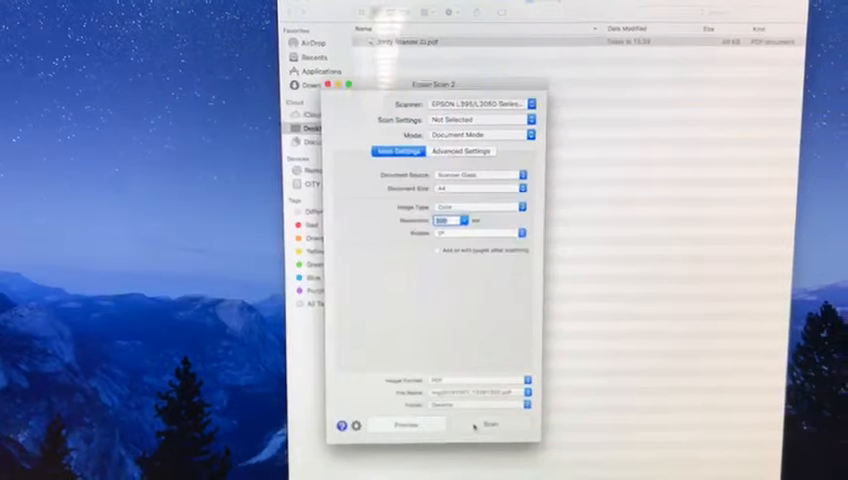
{"action": "left_click", "coordinate": [489, 424]}
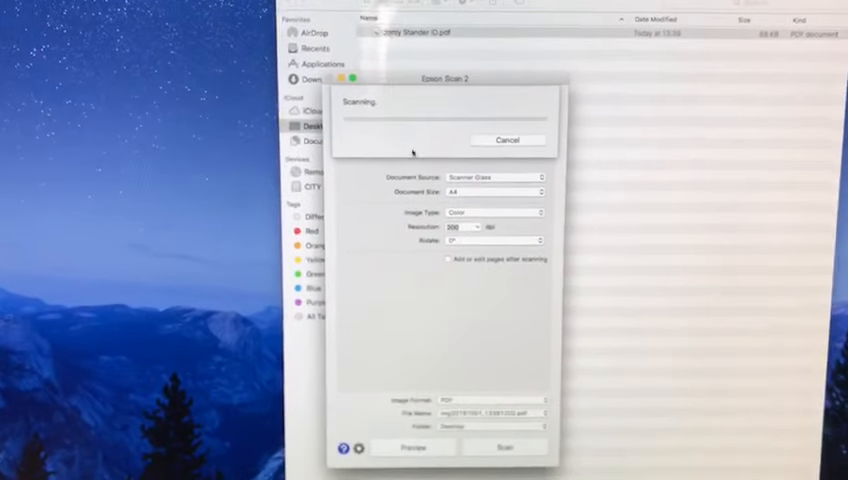